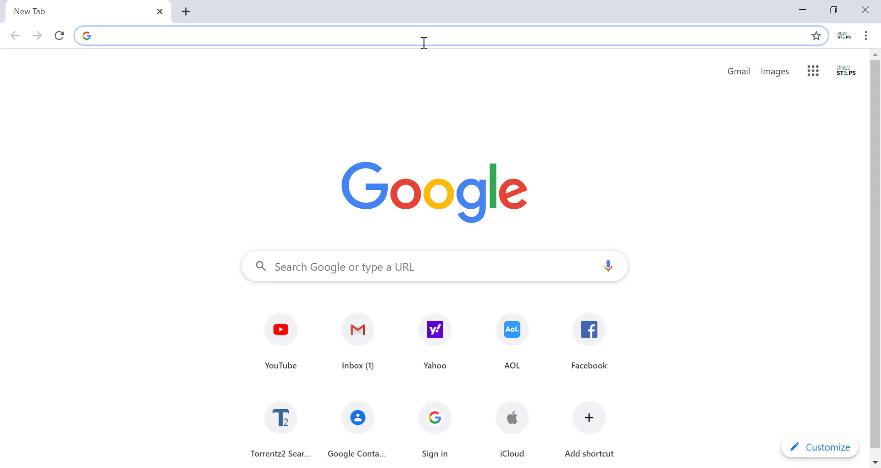
Go to yahoo.com from the address bar
{"action": "type", "text": "yahoo.com"}
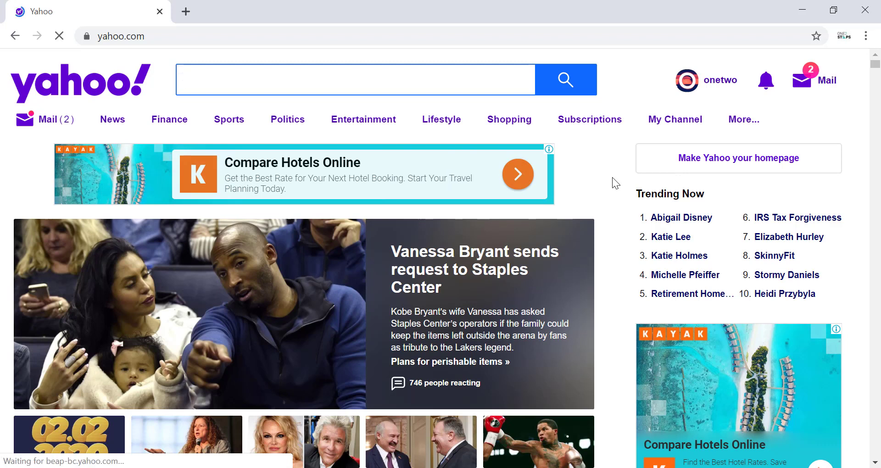
{"action": "mouse_move", "coordinate": [622, 363]}
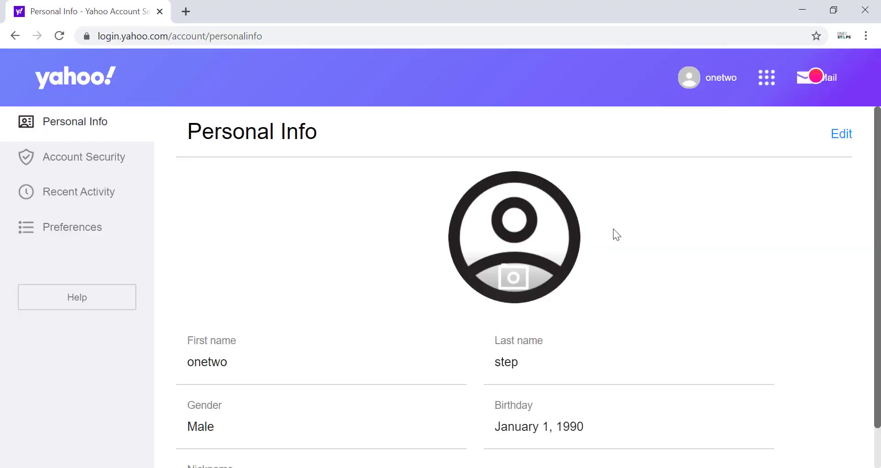
{"action": "mouse_move", "coordinate": [595, 238]}
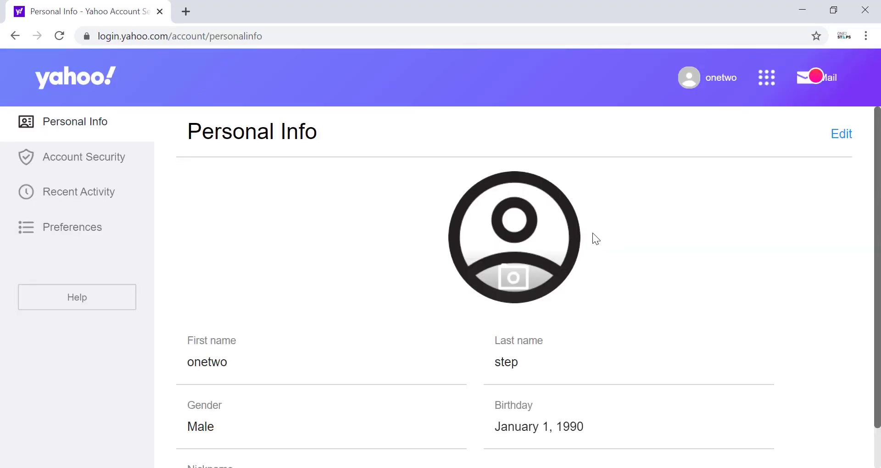
{"action": "mouse_move", "coordinate": [208, 233]}
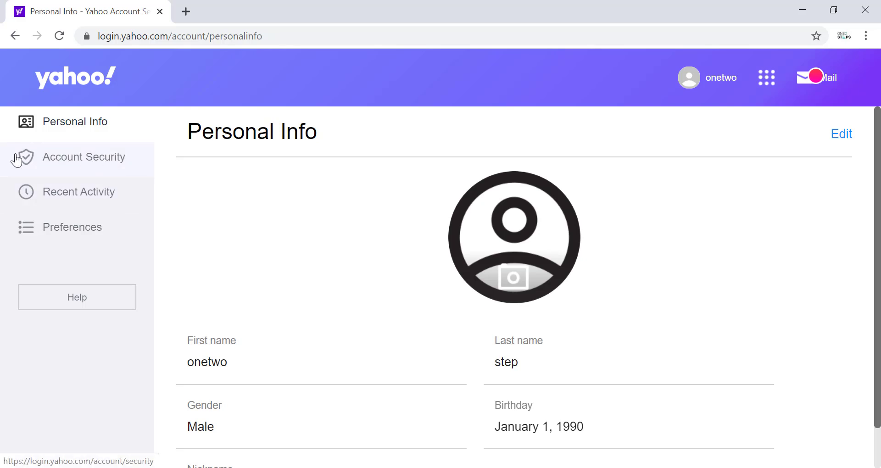
Show the Account Security page scrolled to the Two-step verification section
{"action": "left_click", "coordinate": [83, 157]}
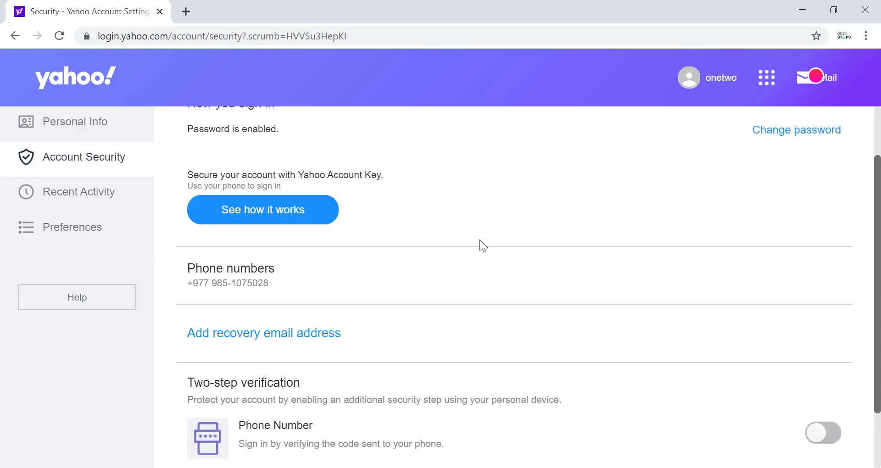
{"action": "scroll", "scroll_direction": "down", "scroll_amount": 3}
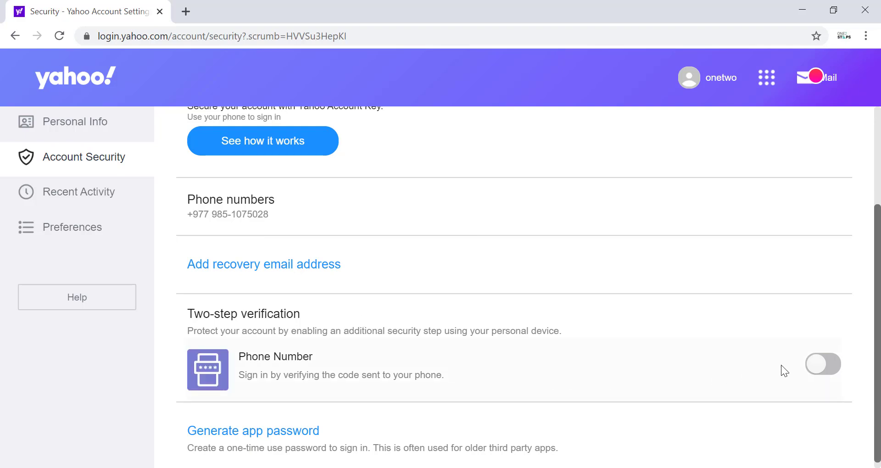
{"action": "mouse_move", "coordinate": [820, 371]}
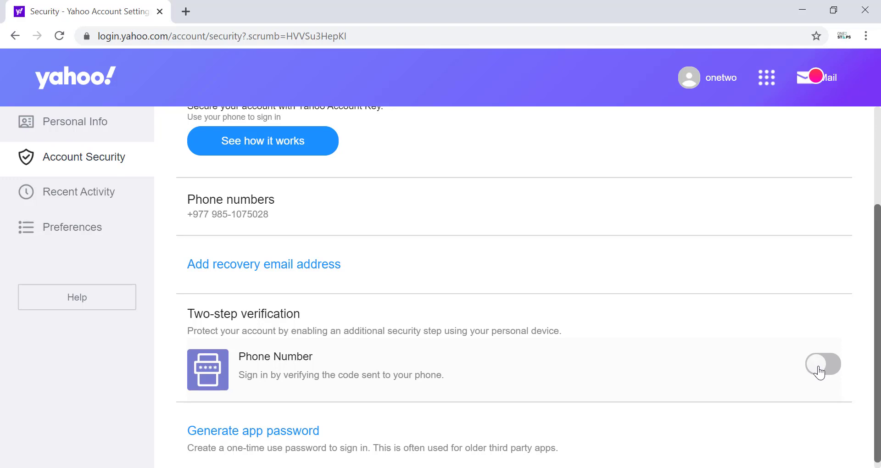
Turn on Phone Number two-step verification, confirming with the SMS code sent to the phone
{"action": "left_click", "coordinate": [821, 364]}
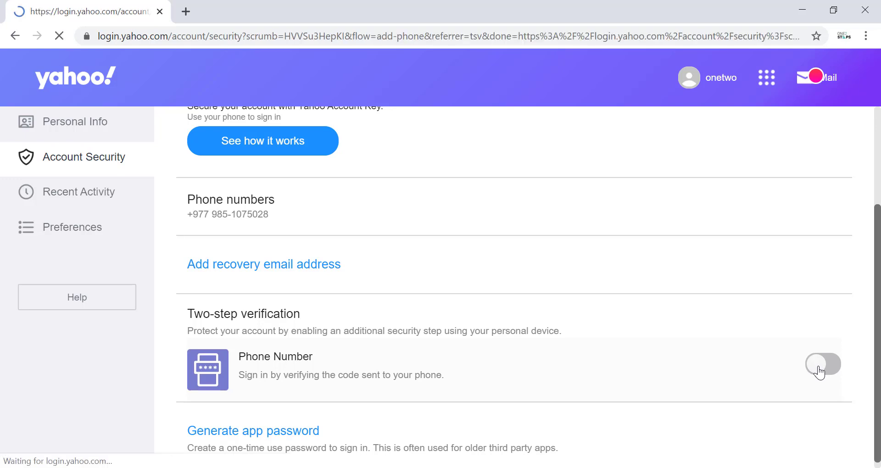
{"action": "left_click", "coordinate": [821, 367]}
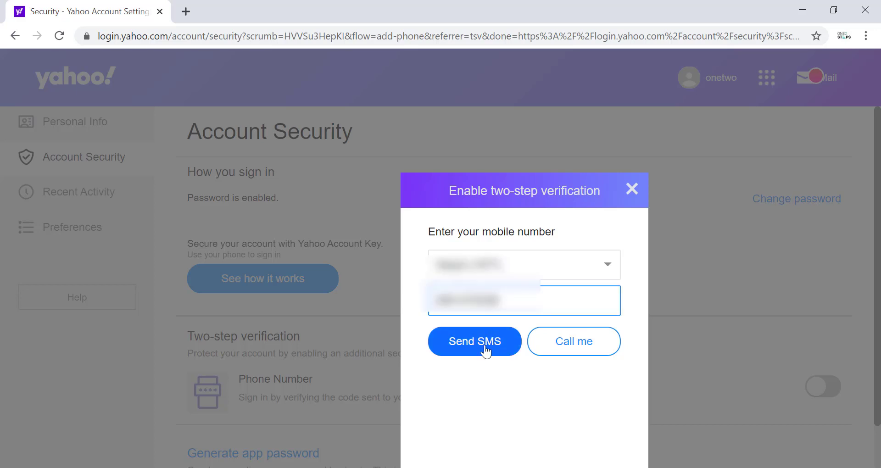
{"action": "left_click", "coordinate": [475, 342]}
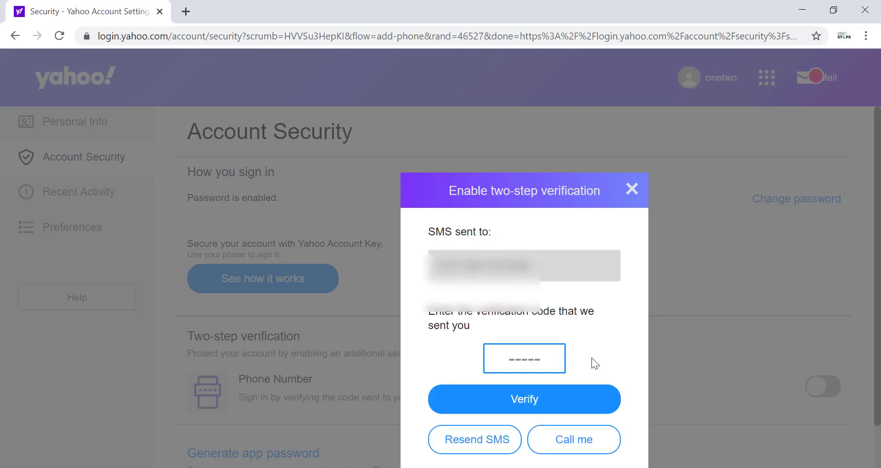
{"action": "left_click", "coordinate": [524, 358]}
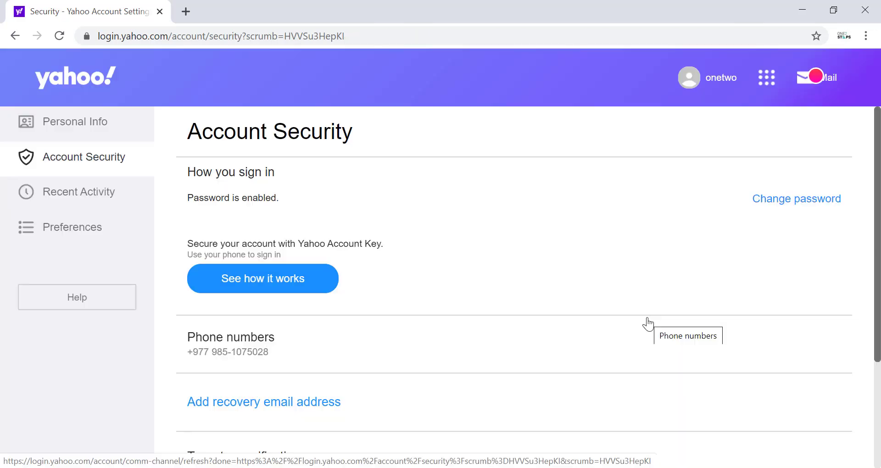
{"action": "scroll", "scroll_direction": "down", "scroll_amount": 3}
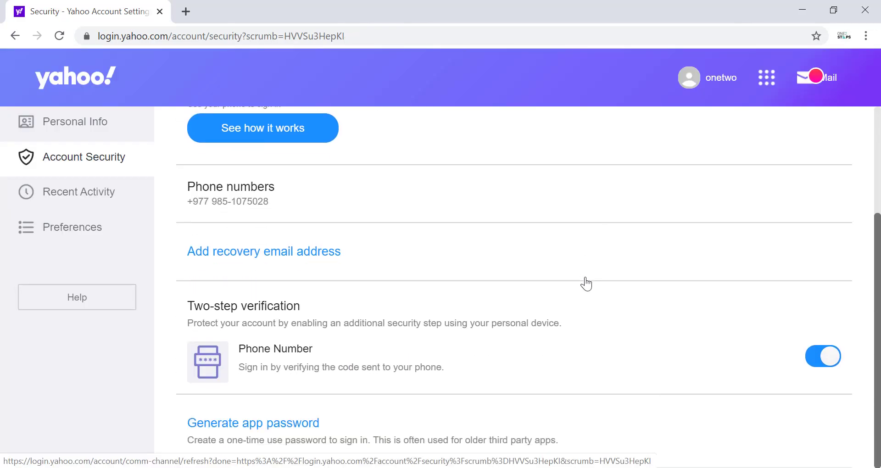